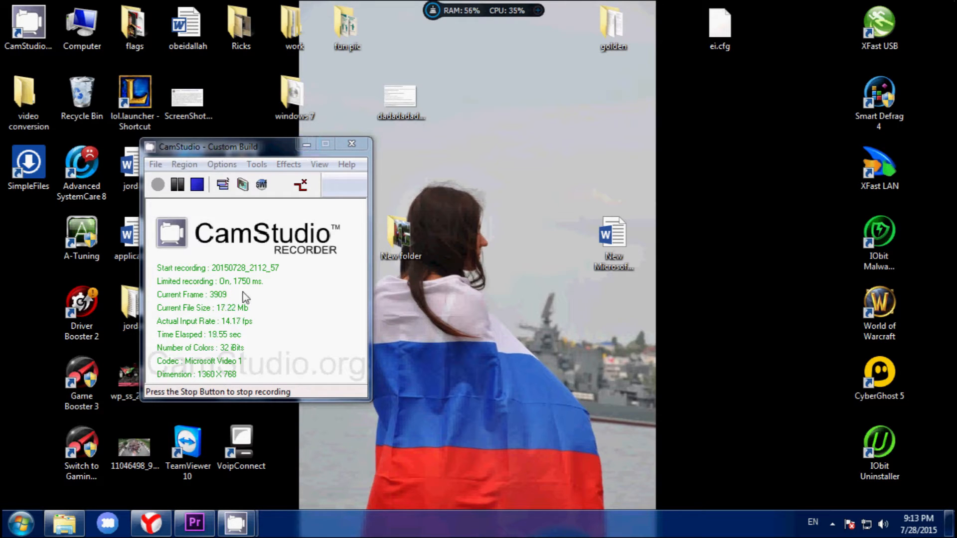
pyautogui.moveTo(452, 167)
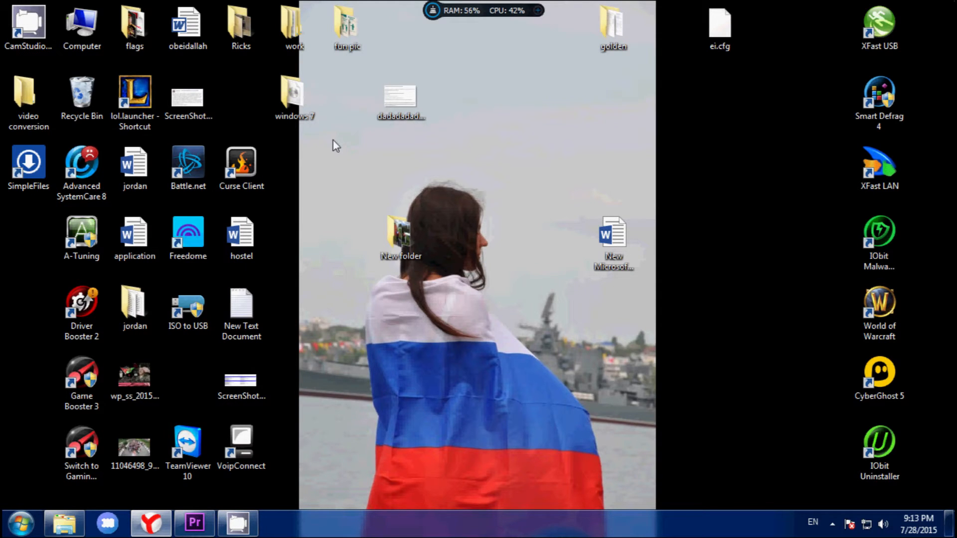
# Select the windows 7 folder on the cleared desktop
pyautogui.click(294, 97)
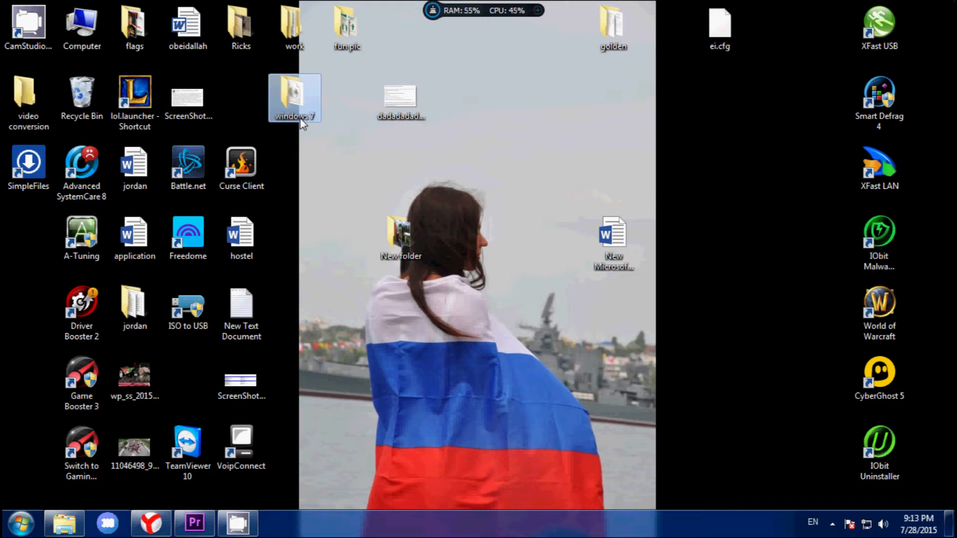
pyautogui.moveTo(293, 28)
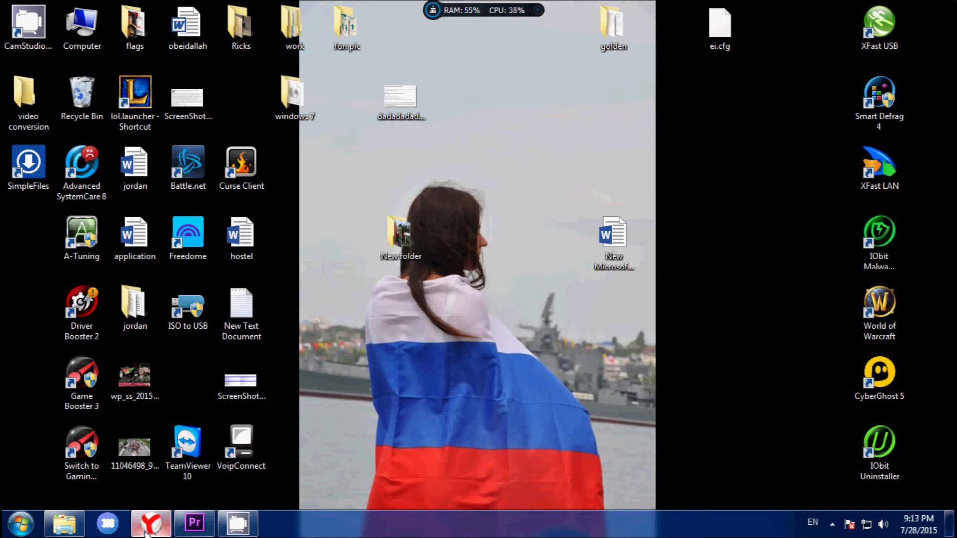
# Search Google for 'windows 7' in the browser
pyautogui.click(151, 523)
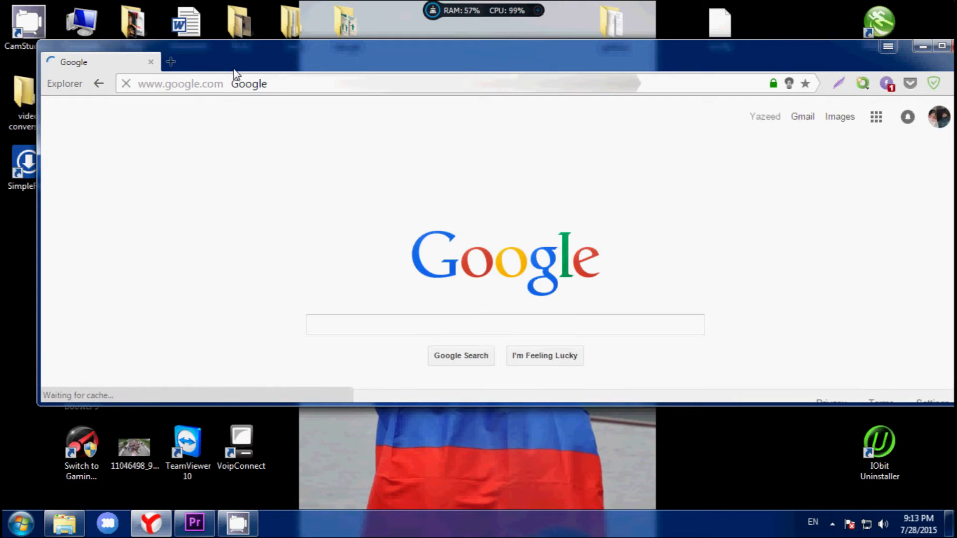
pyautogui.write('window')
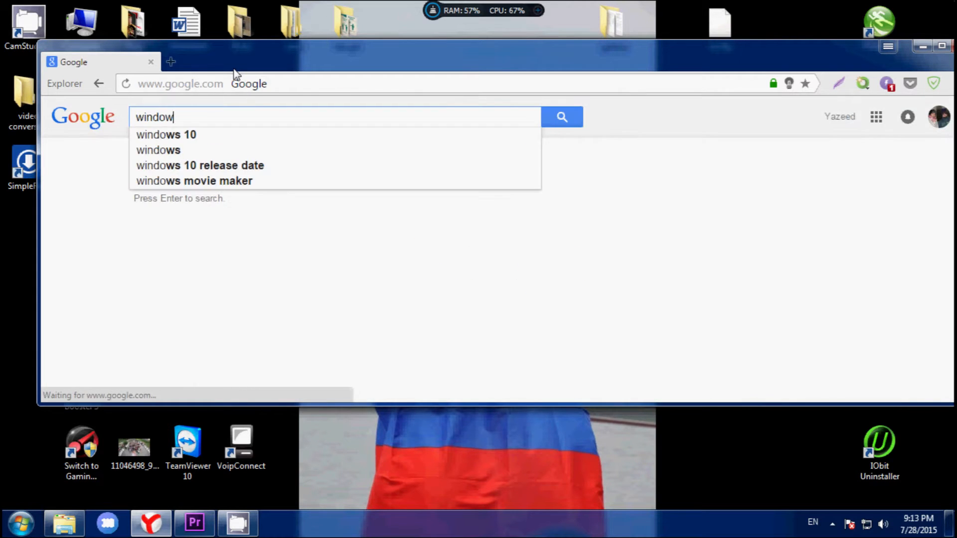
pyautogui.write('s 7')
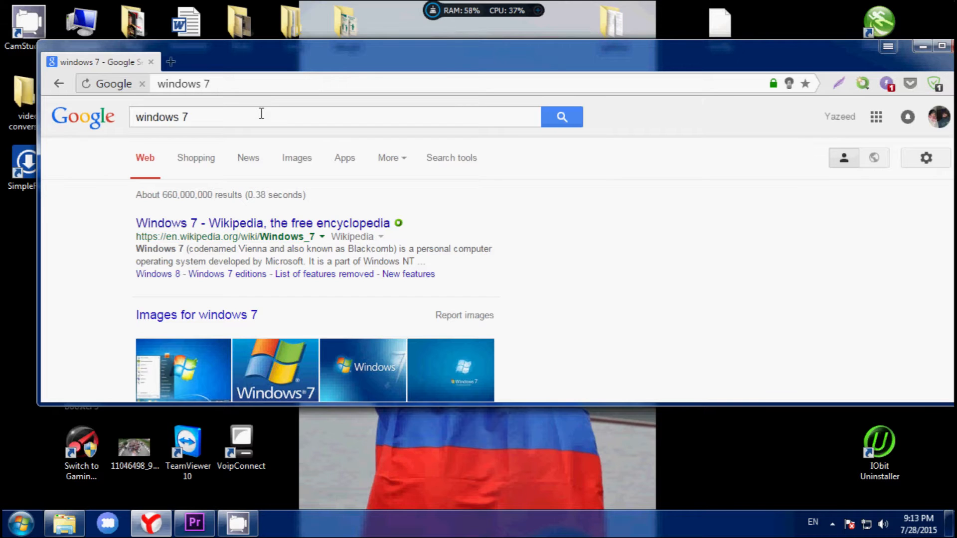
pyautogui.moveTo(256, 116)
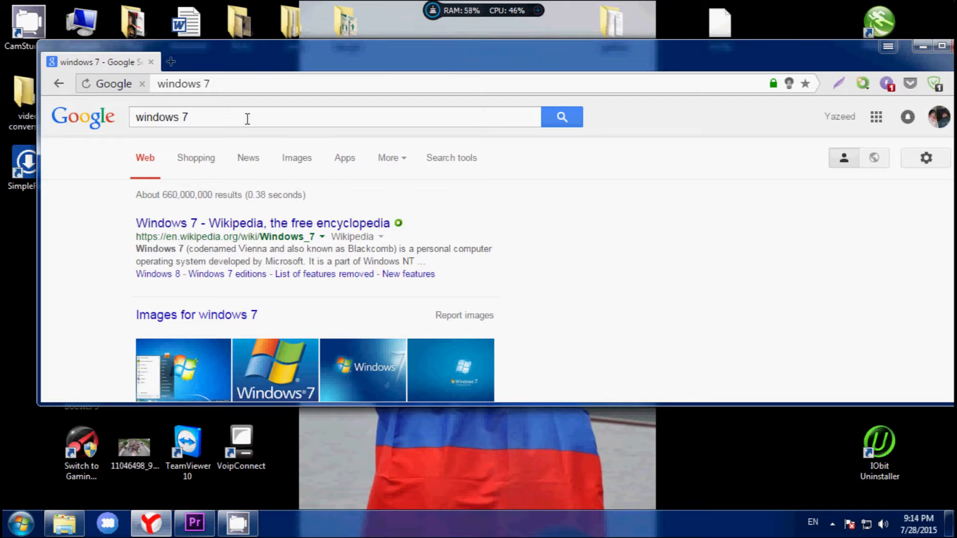
# Search for 'windows 7 iso' and bring up actions on the getintopc Windows 7 Ultimate result
pyautogui.click(247, 117)
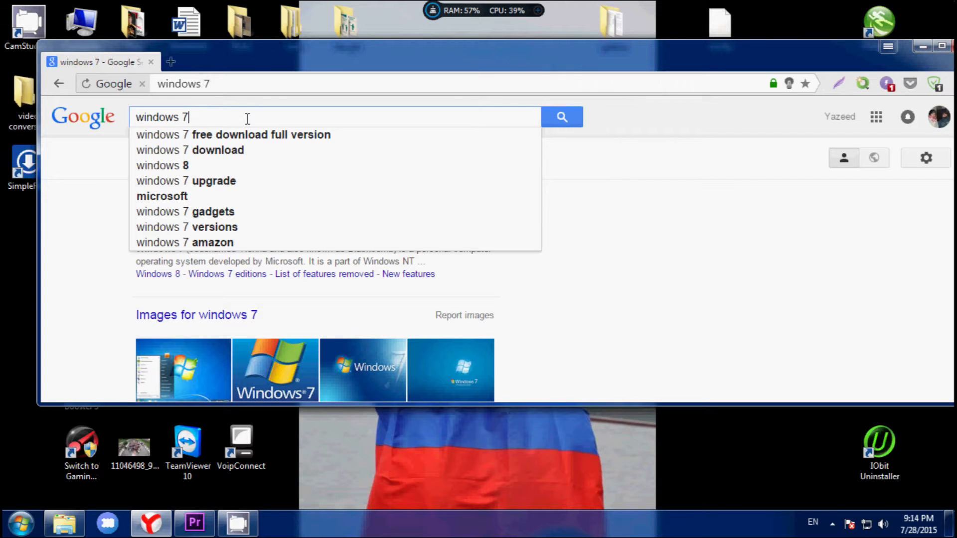
pyautogui.moveTo(238, 113)
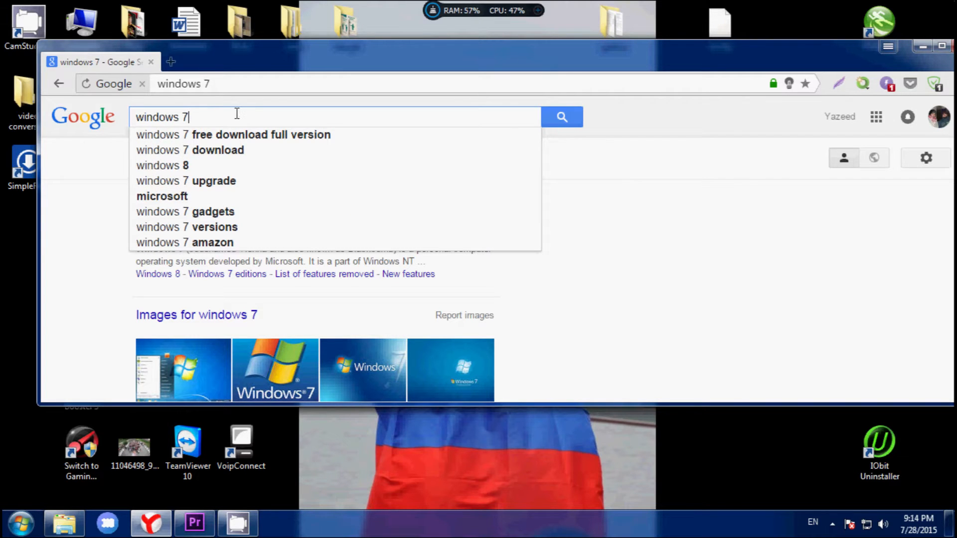
pyautogui.write('iso')
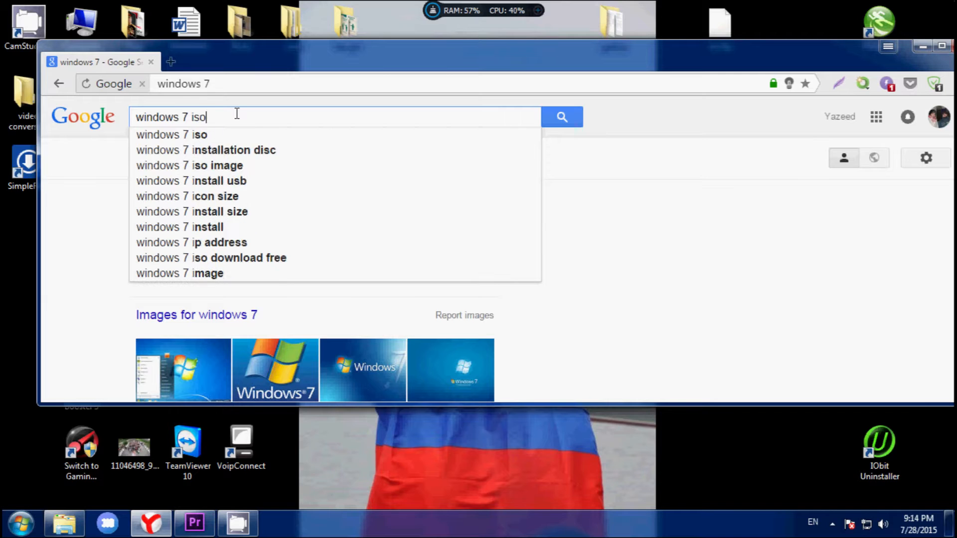
pyautogui.press('Return')
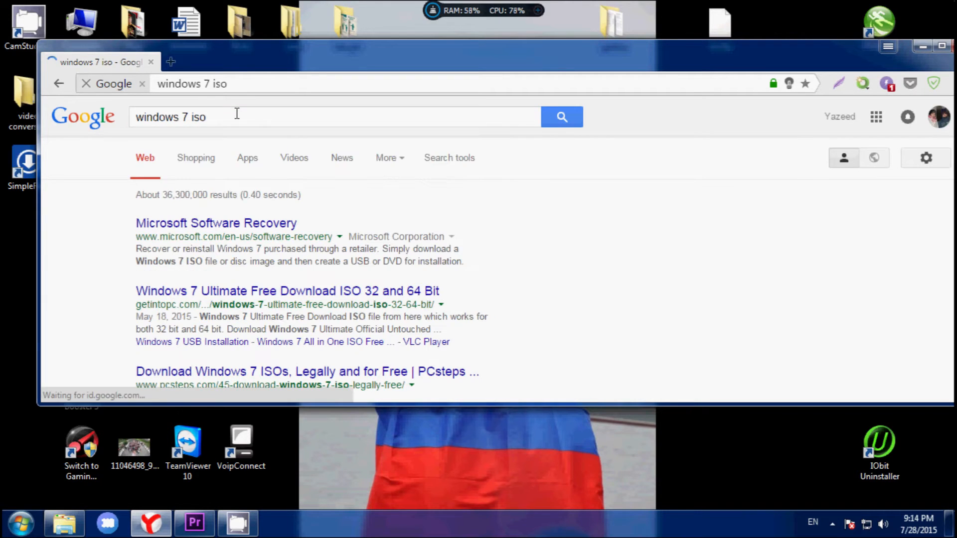
pyautogui.scroll(-3)
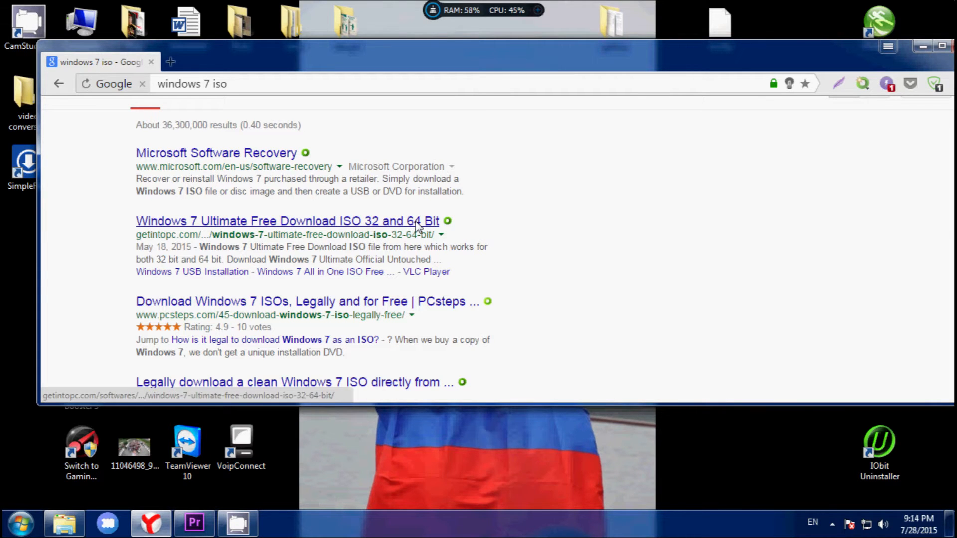
pyautogui.rightClick(213, 287)
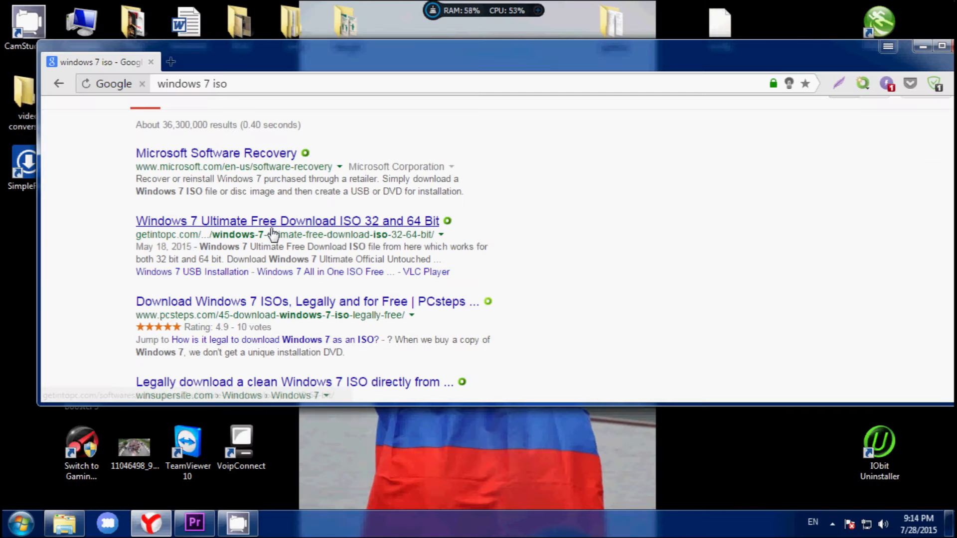
pyautogui.moveTo(832, 58)
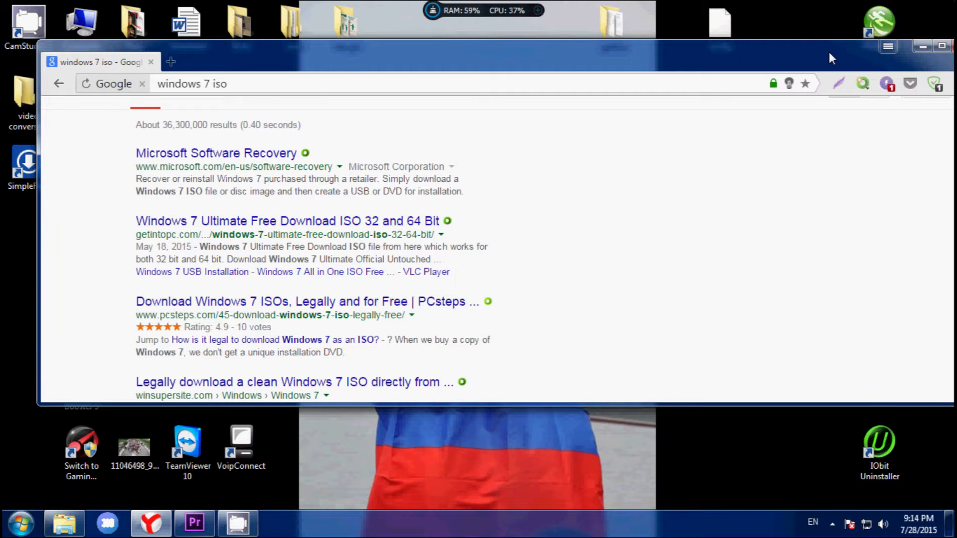
# Search for 'Download rufus' and open the official rufus.akeo.ie site
pyautogui.click(923, 46)
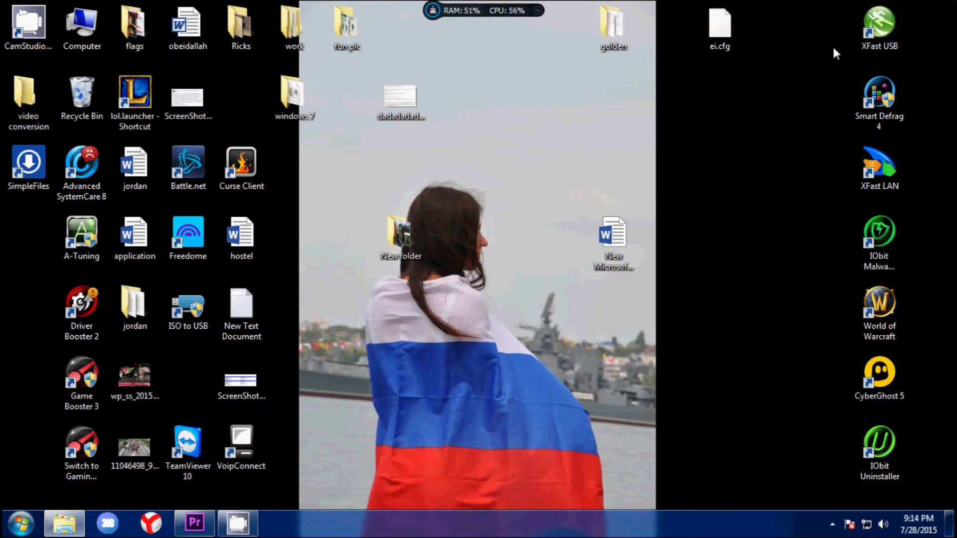
pyautogui.moveTo(708, 130)
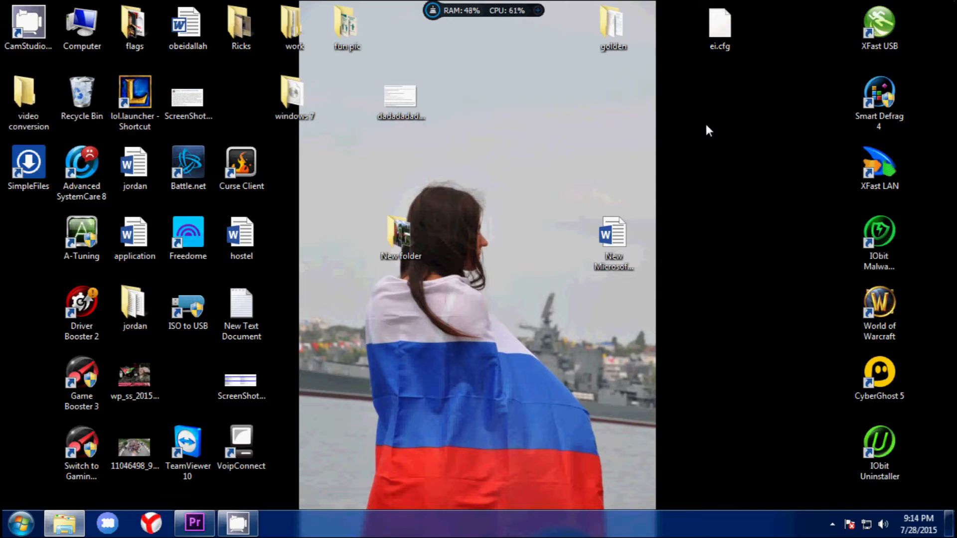
pyautogui.moveTo(70, 502)
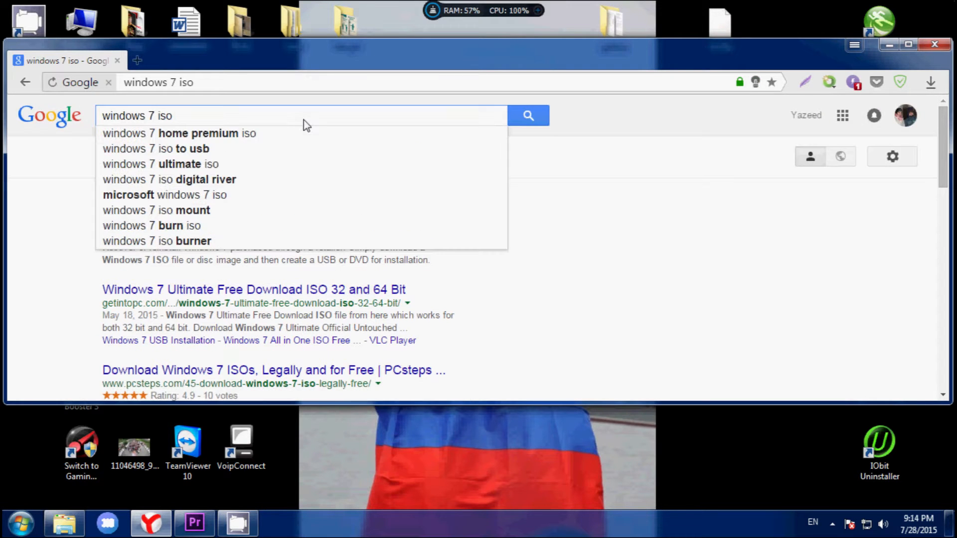
pyautogui.write('Dow')
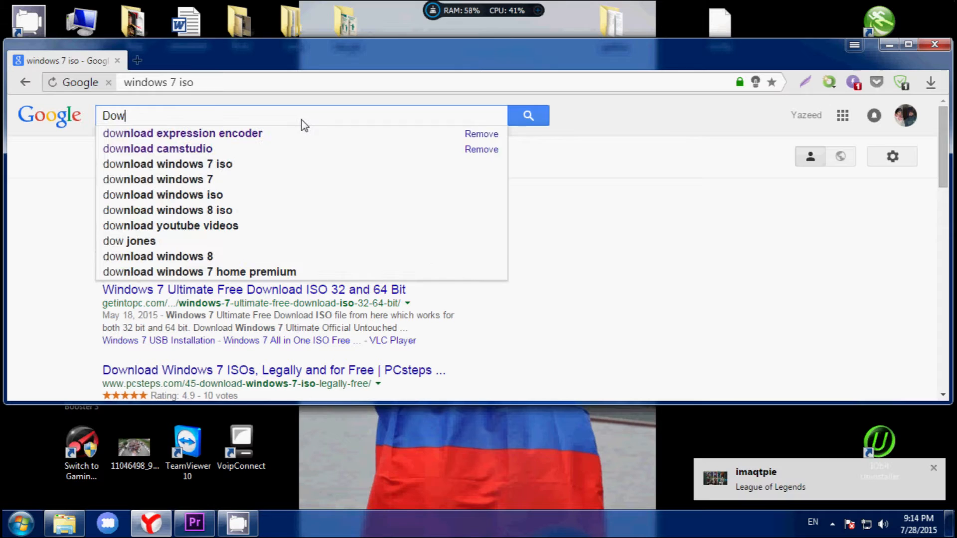
pyautogui.write('nload rufus')
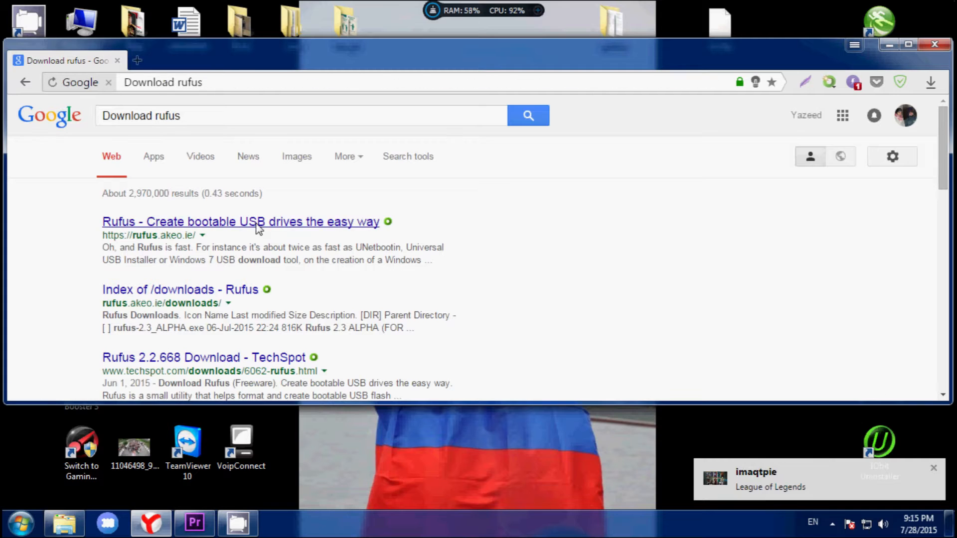
pyautogui.click(240, 221)
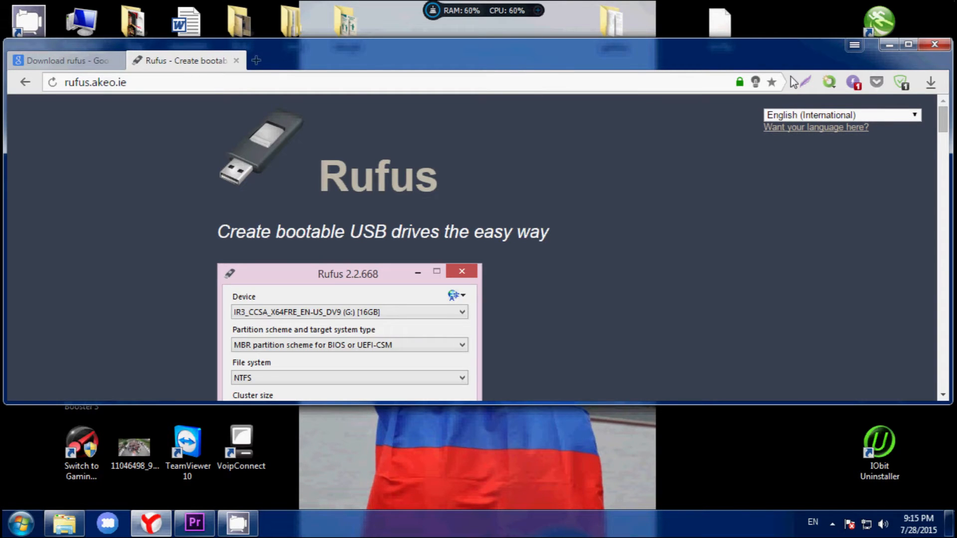
# Open the iso image to usb burner program folder inside the windows 7 folder
pyautogui.click(935, 44)
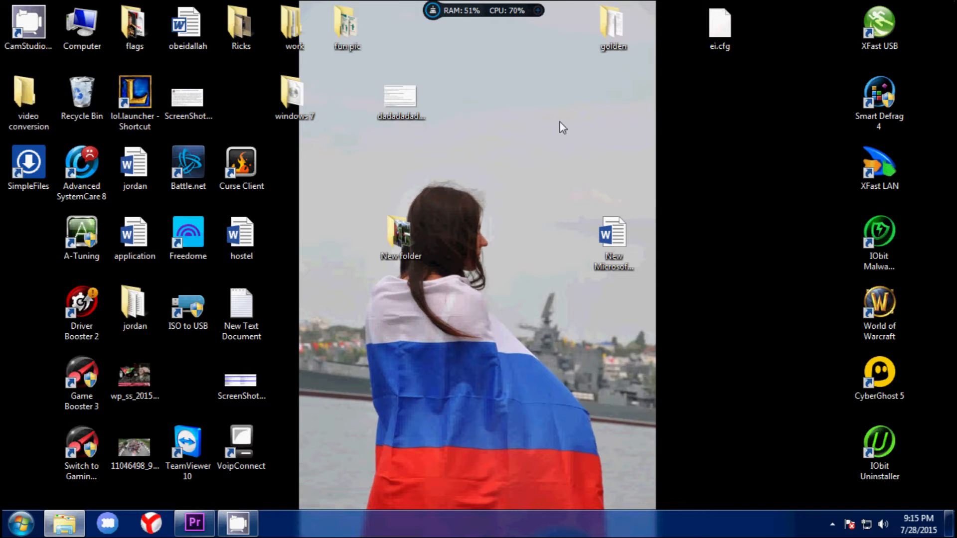
pyautogui.doubleClick(293, 92)
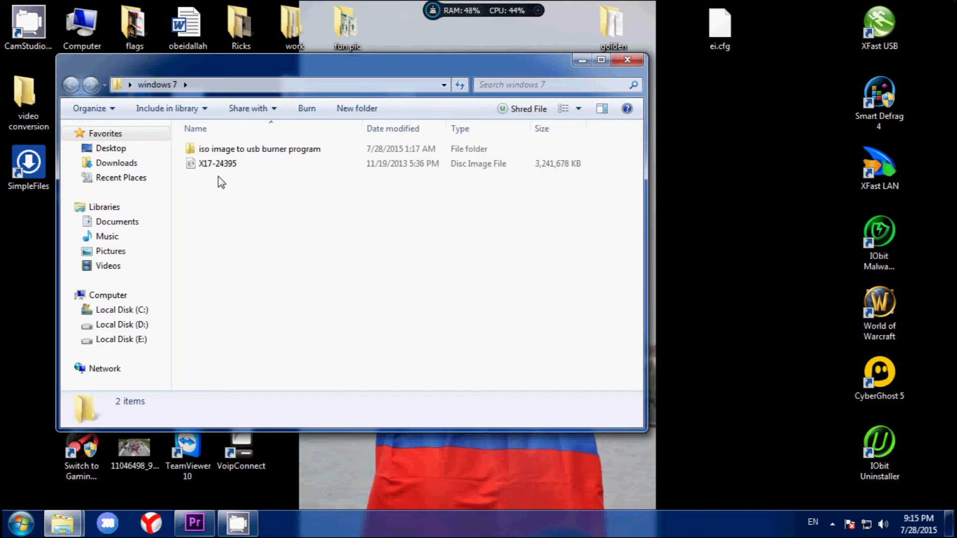
pyautogui.doubleClick(259, 149)
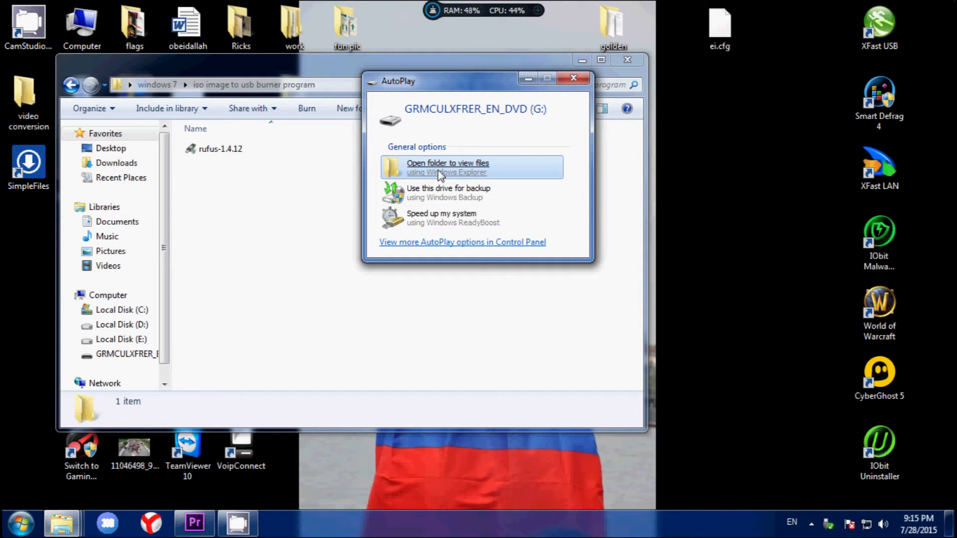
pyautogui.moveTo(567, 77)
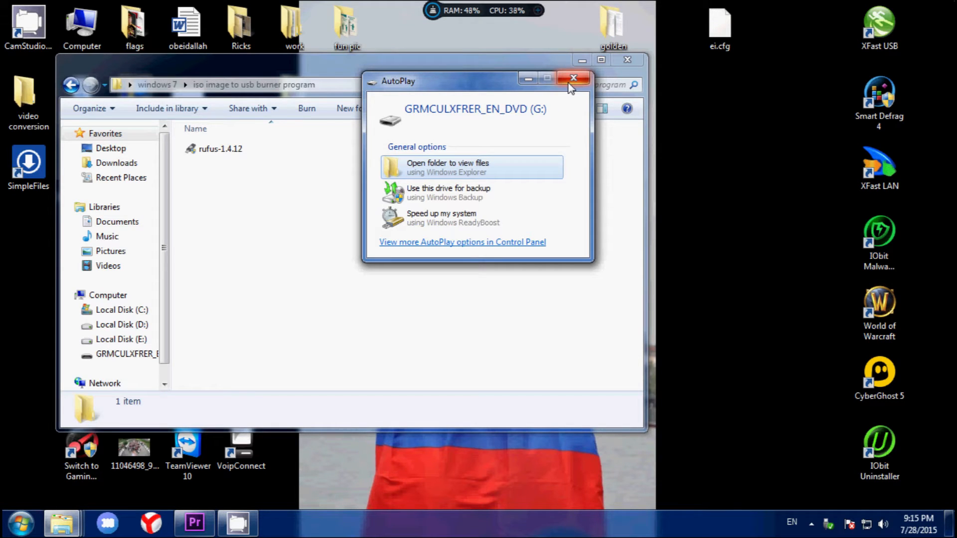
pyautogui.moveTo(549, 96)
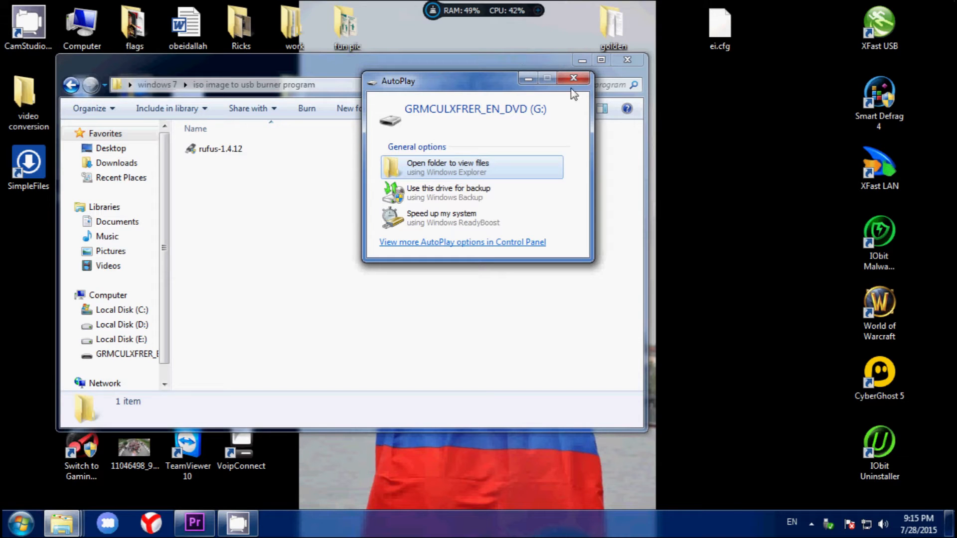
# Dismiss the AutoPlay prompt and launch the rufus-1.4.12 application
pyautogui.click(573, 77)
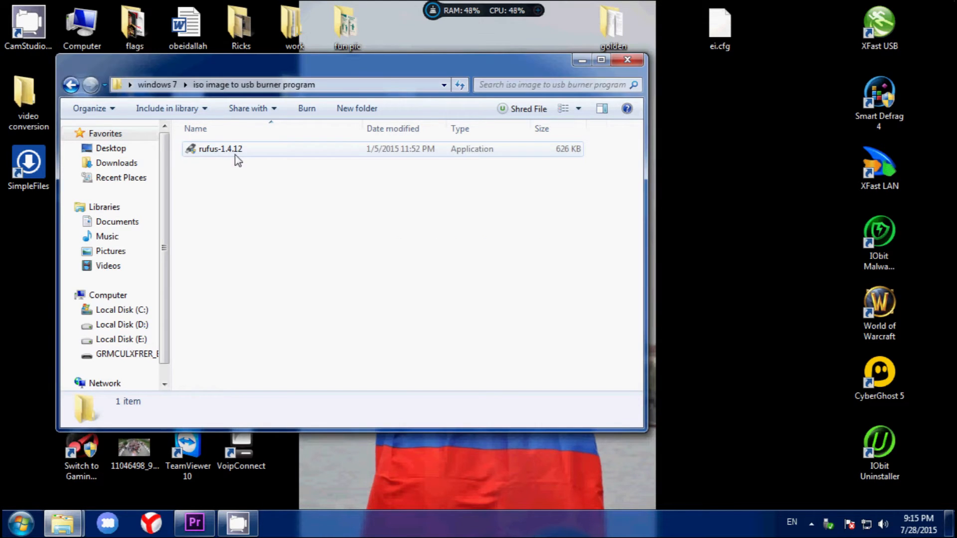
pyautogui.click(220, 148)
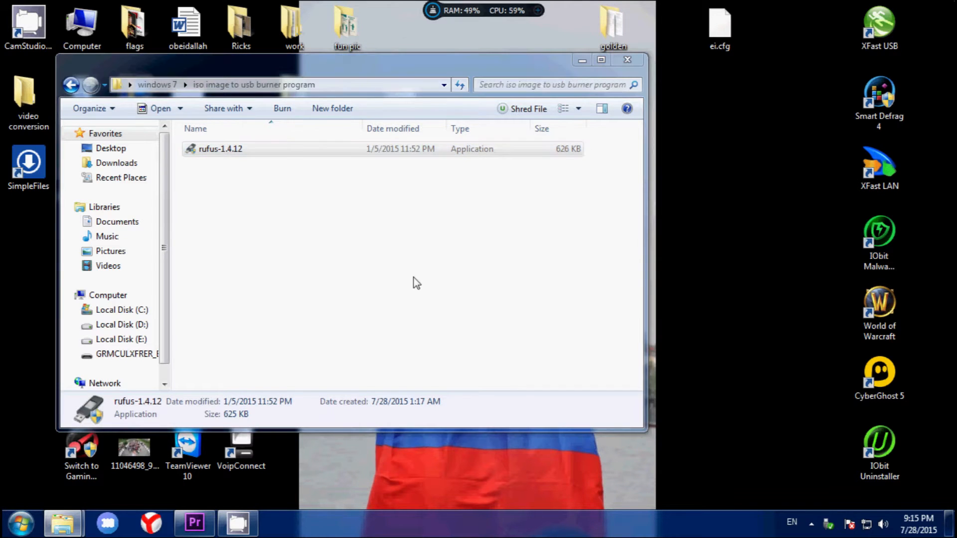
pyautogui.doubleClick(219, 149)
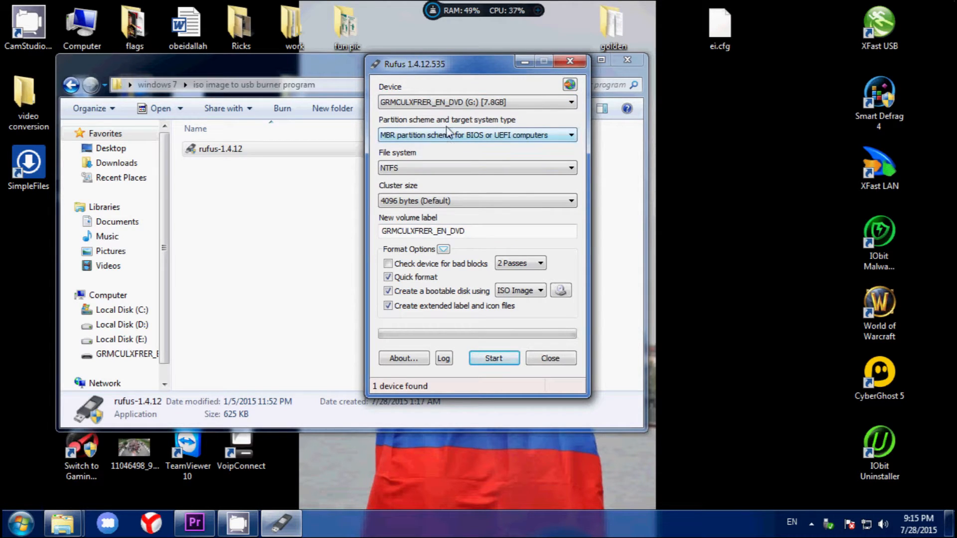
pyautogui.moveTo(397, 138)
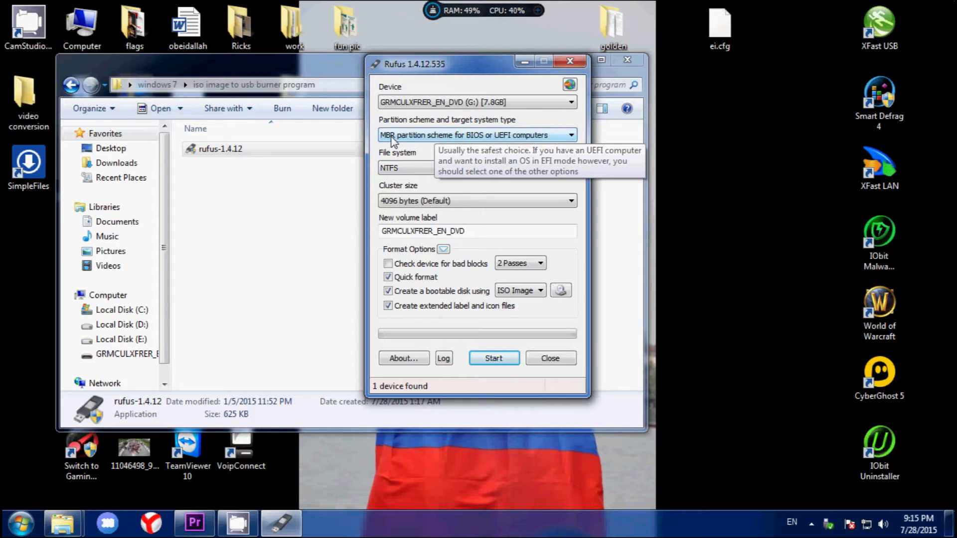
pyautogui.moveTo(426, 186)
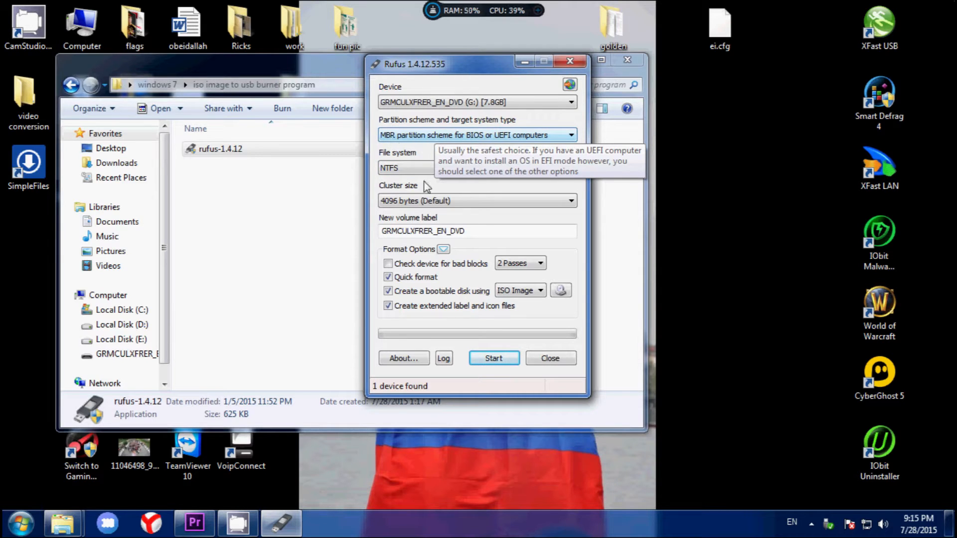
pyautogui.moveTo(437, 168)
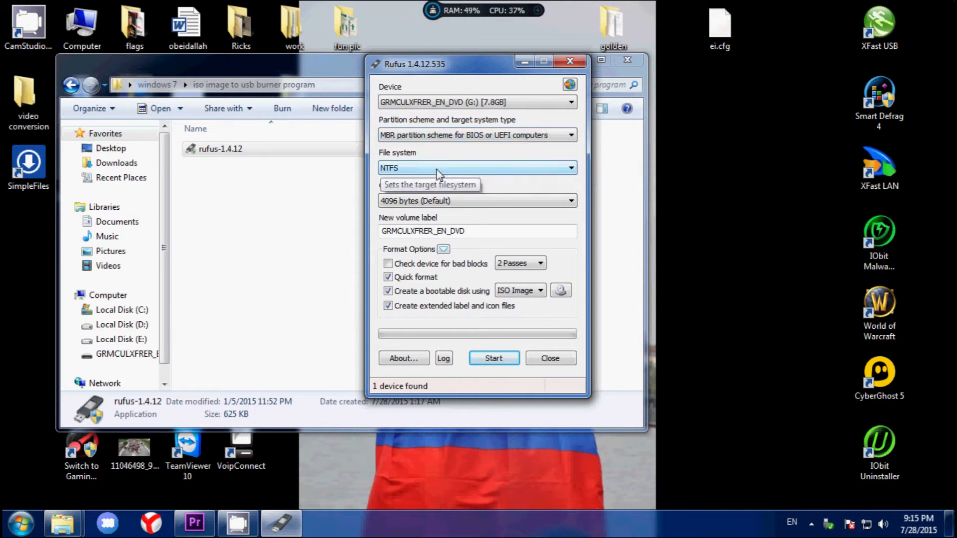
pyautogui.moveTo(393, 345)
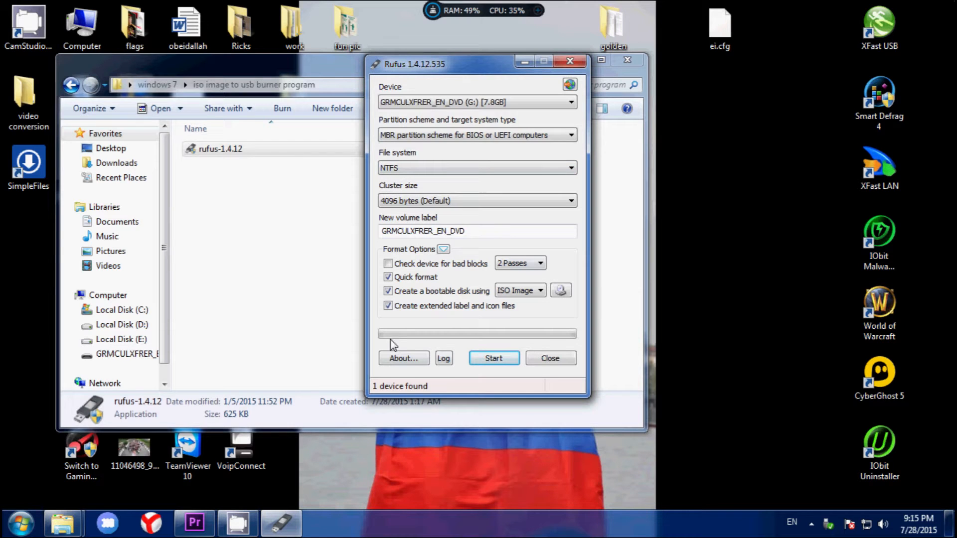
pyautogui.moveTo(513, 291)
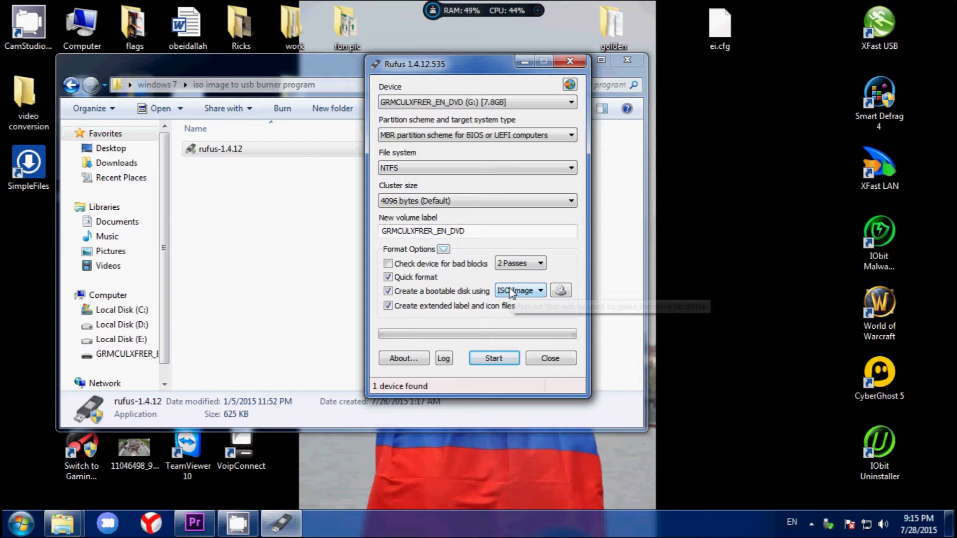
pyautogui.moveTo(469, 300)
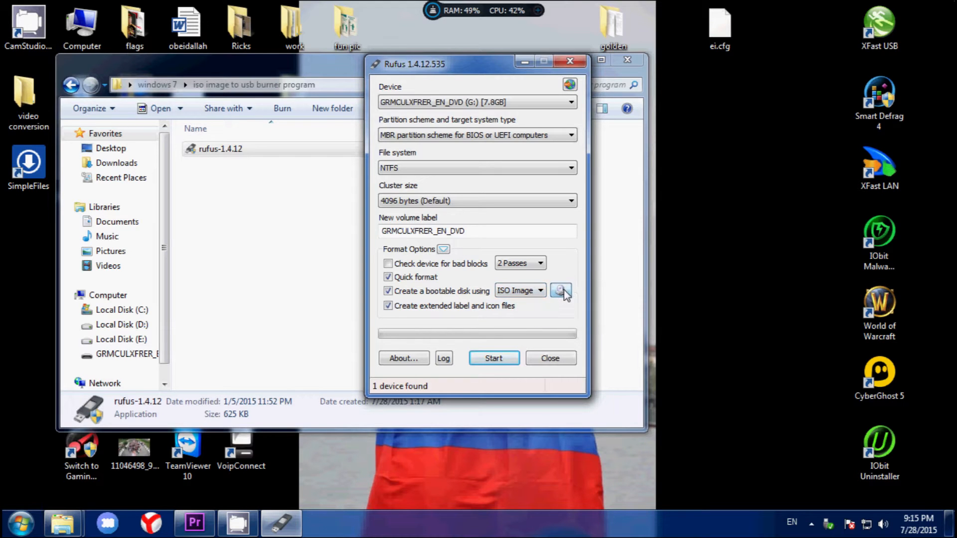
# Select X17-24395.iso as the ISO image to write to the drive
pyautogui.click(561, 290)
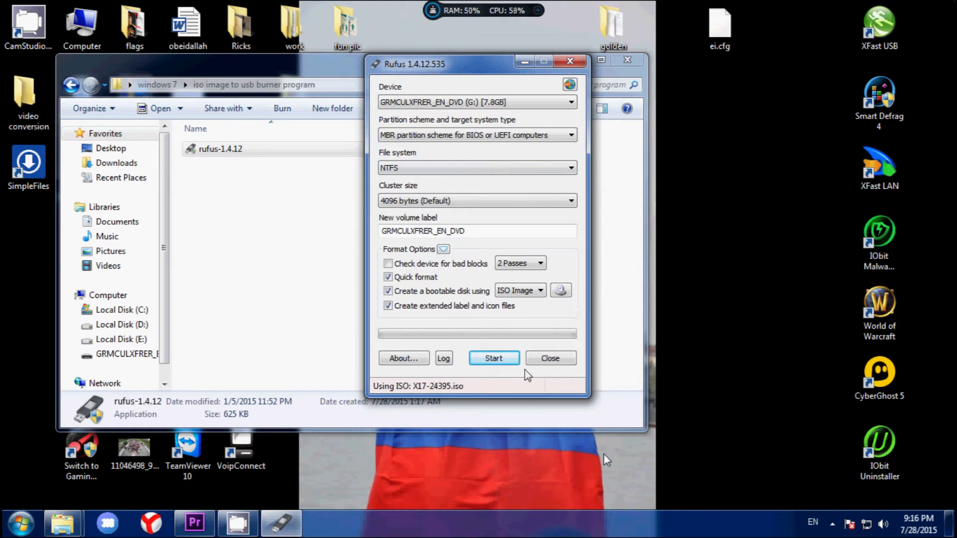
pyautogui.moveTo(493, 358)
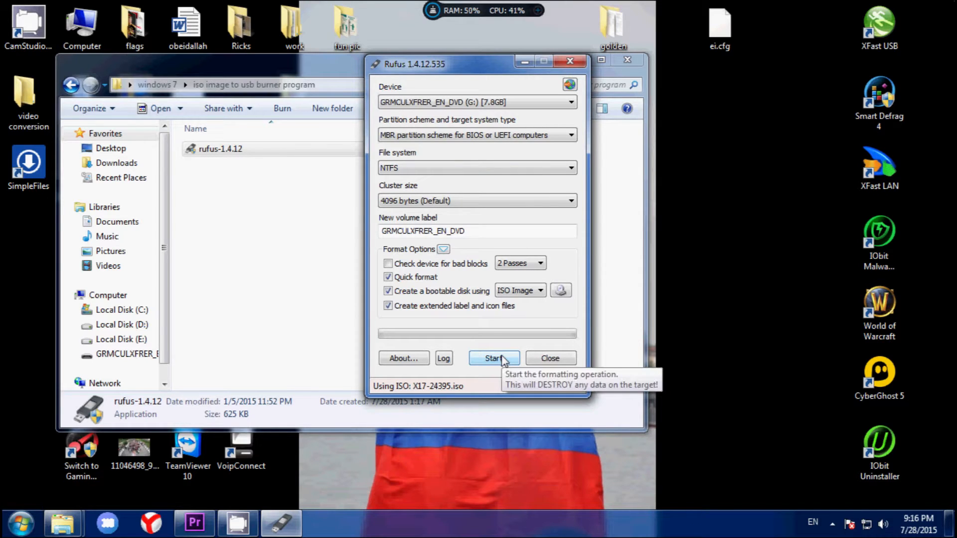
# Start writing to the 7.8GB USB drive and accept the data-destruction warning
pyautogui.click(494, 358)
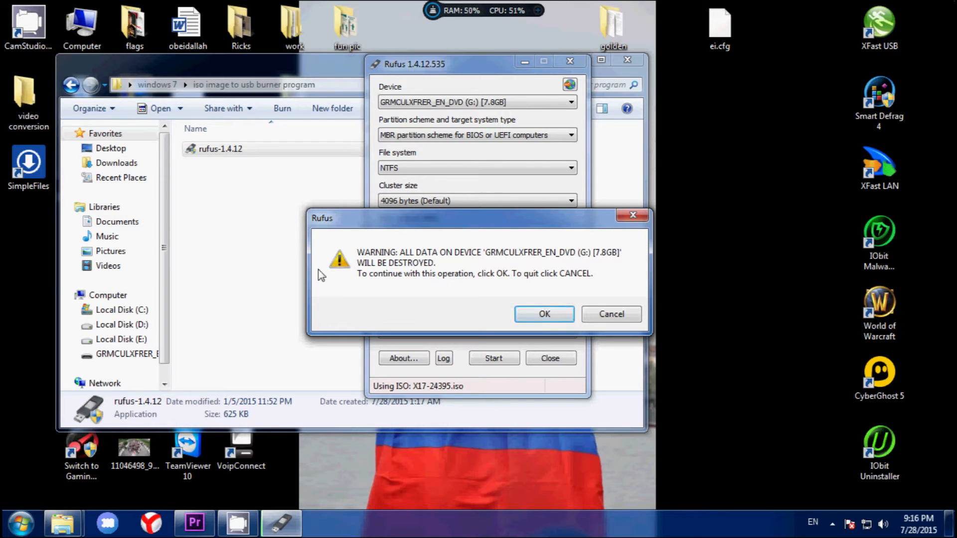
pyautogui.moveTo(507, 287)
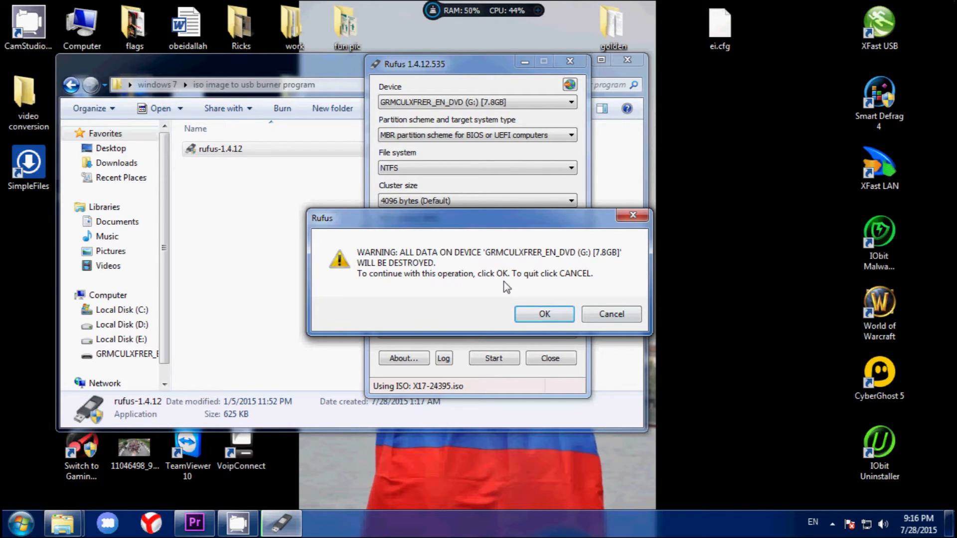
pyautogui.moveTo(544, 314)
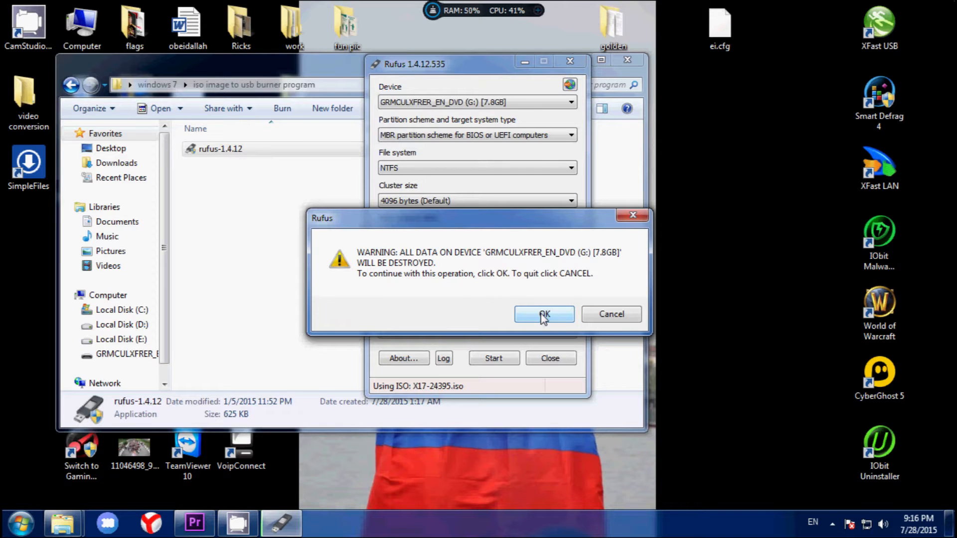
pyautogui.click(543, 314)
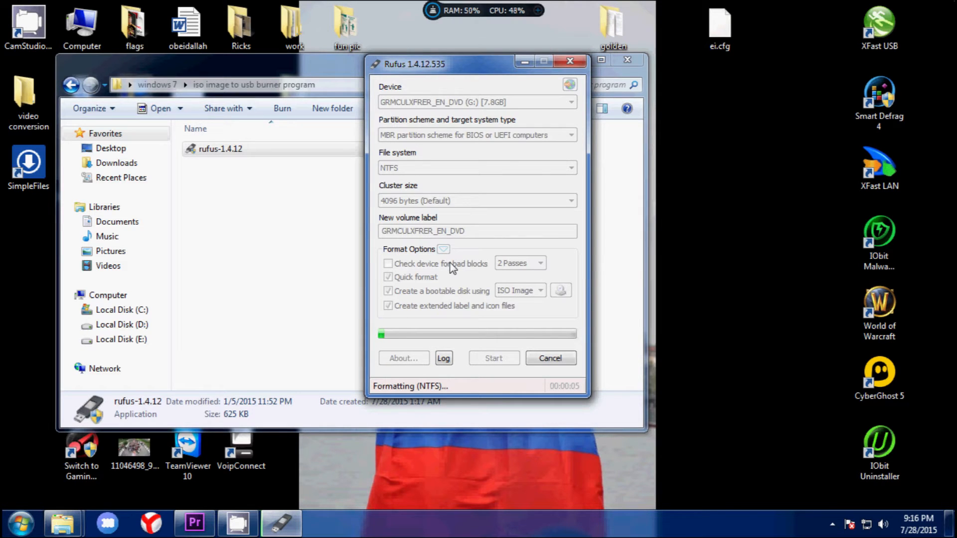
pyautogui.moveTo(508, 279)
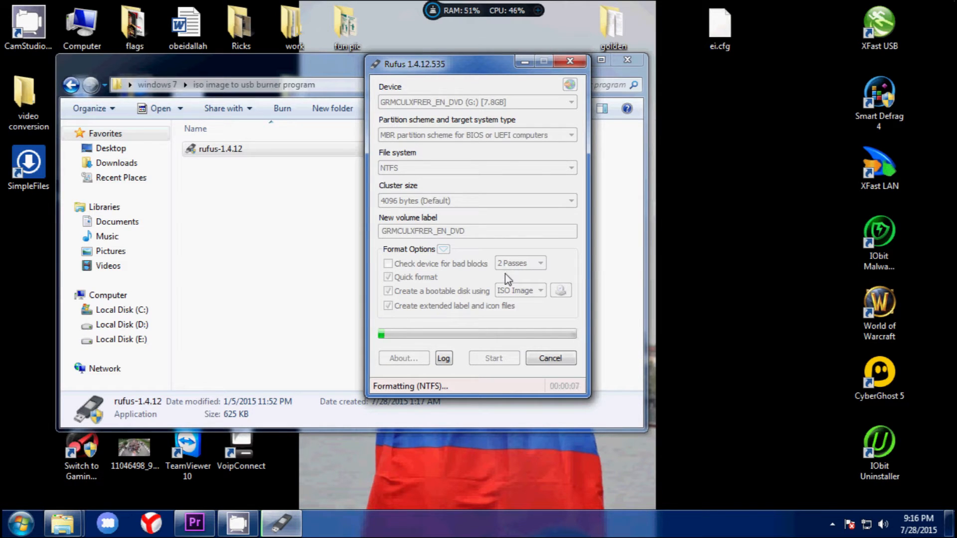
pyautogui.moveTo(466, 262)
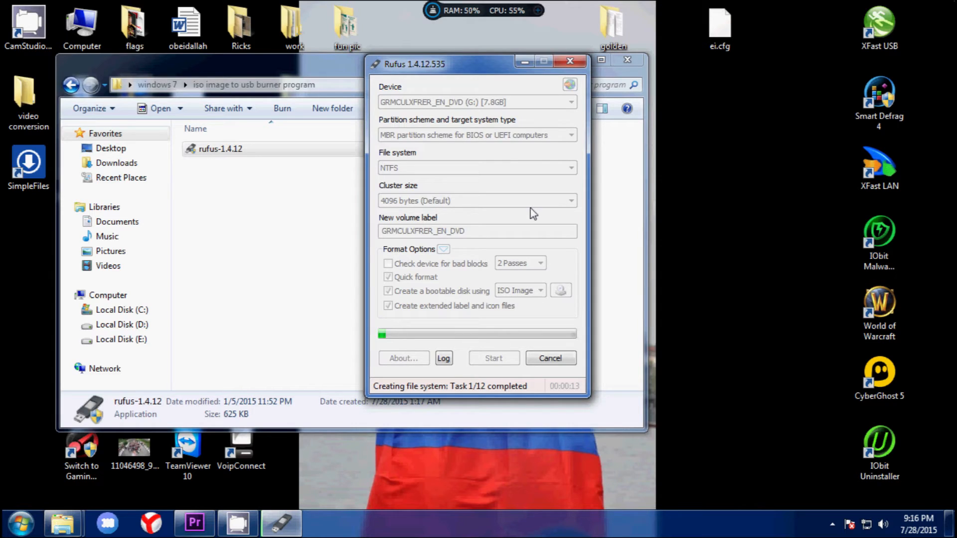
pyautogui.moveTo(582, 195)
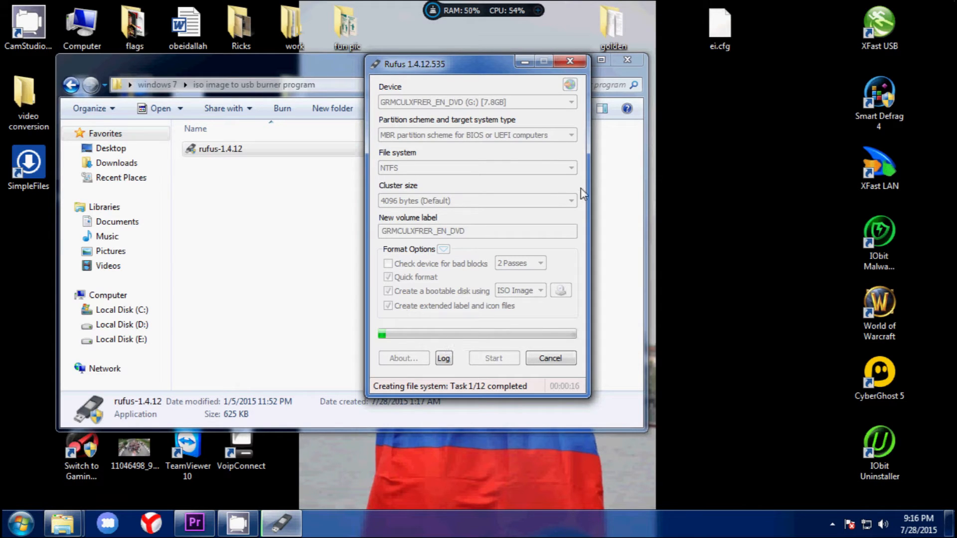
pyautogui.moveTo(538, 175)
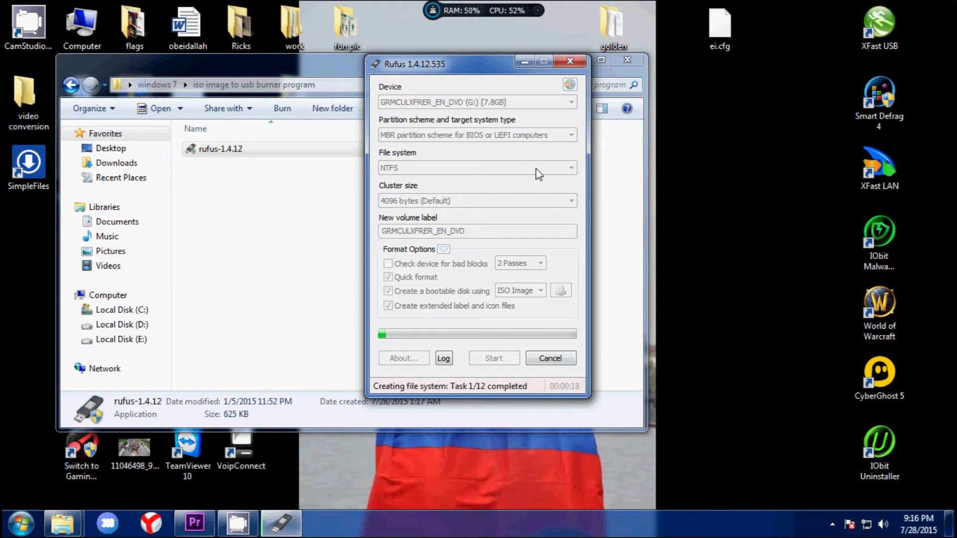
pyautogui.moveTo(393, 421)
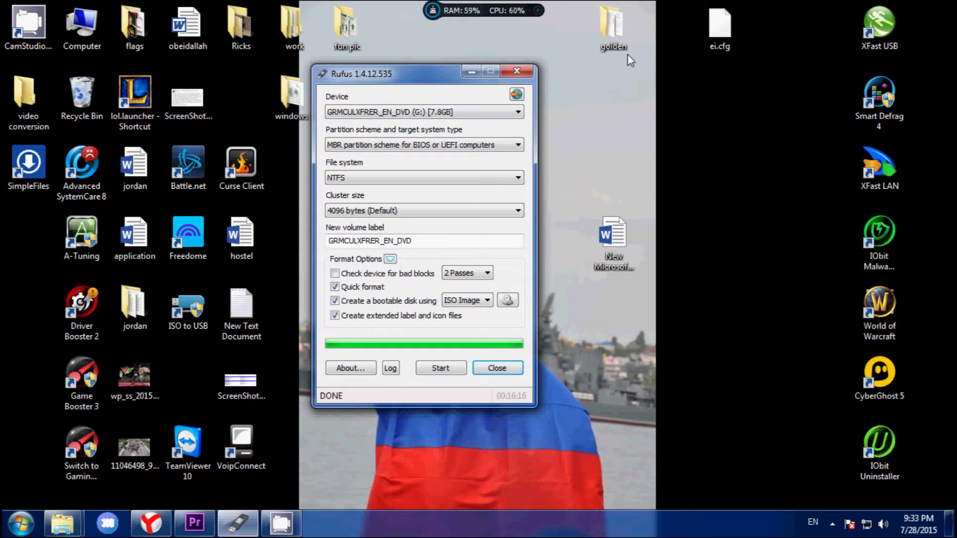
pyautogui.moveTo(537, 100)
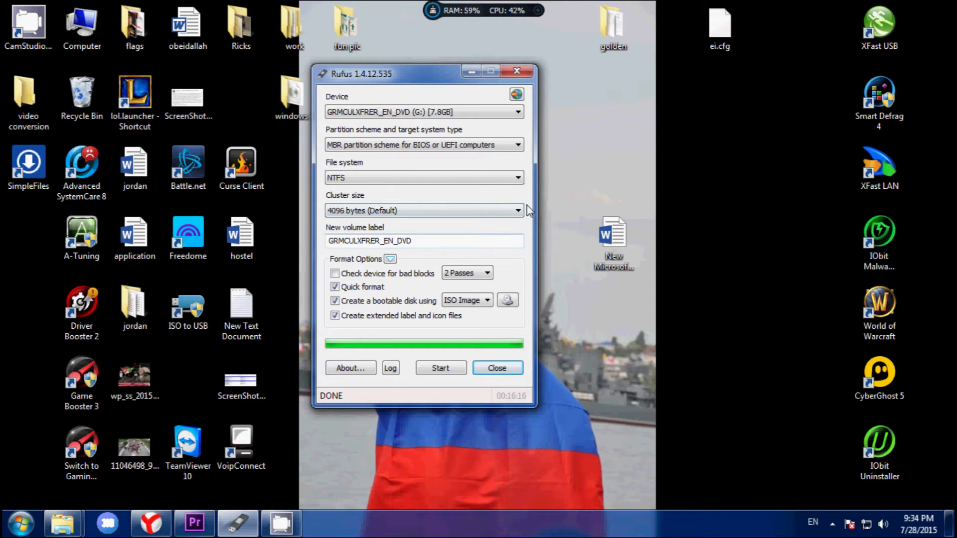
pyautogui.moveTo(363, 357)
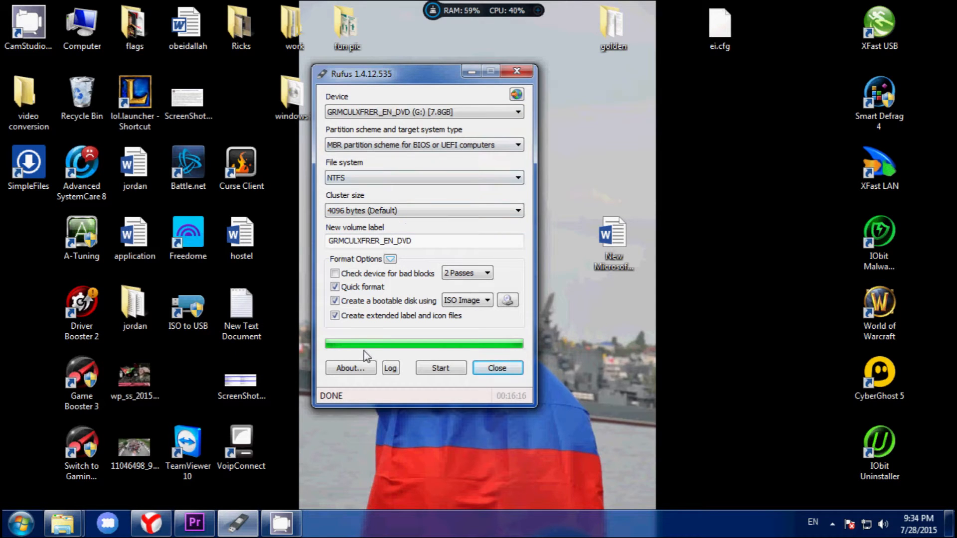
pyautogui.moveTo(349, 402)
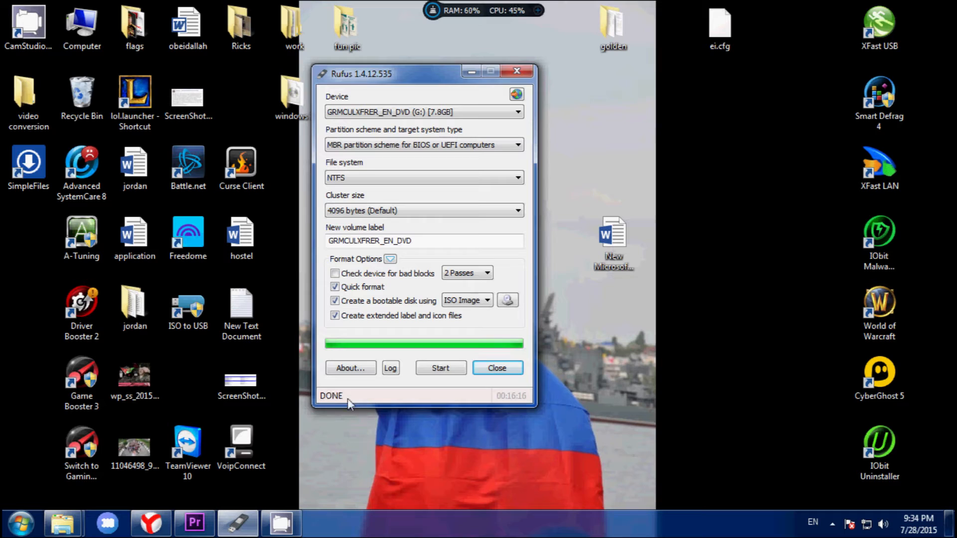
pyautogui.moveTo(440, 368)
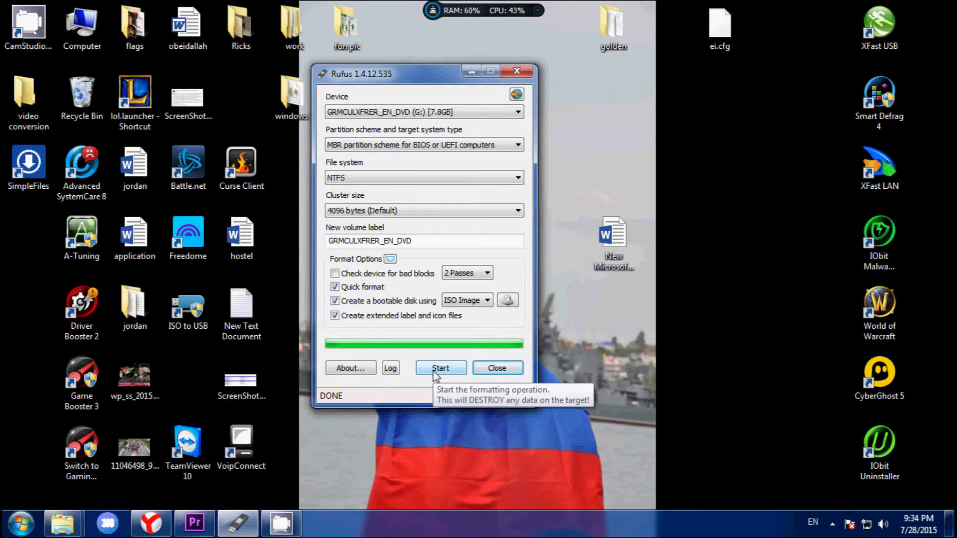
pyautogui.moveTo(434, 23)
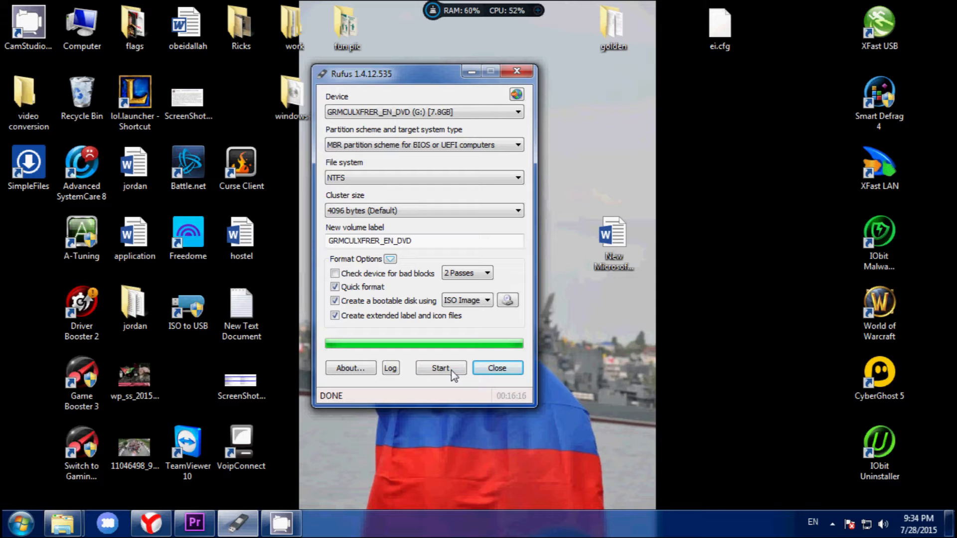
pyautogui.moveTo(63, 523)
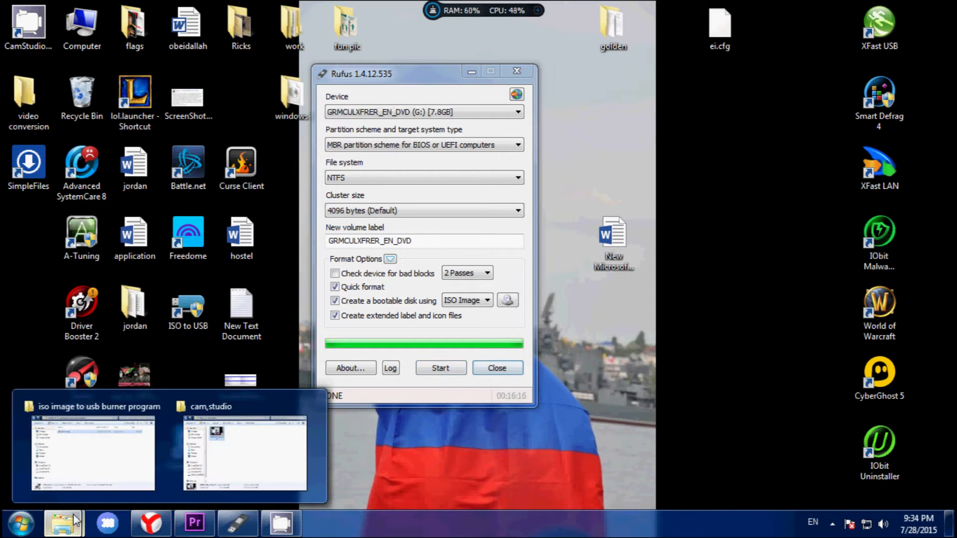
# View the G: drive's Windows setup files in Explorer, then close the window
pyautogui.click(92, 451)
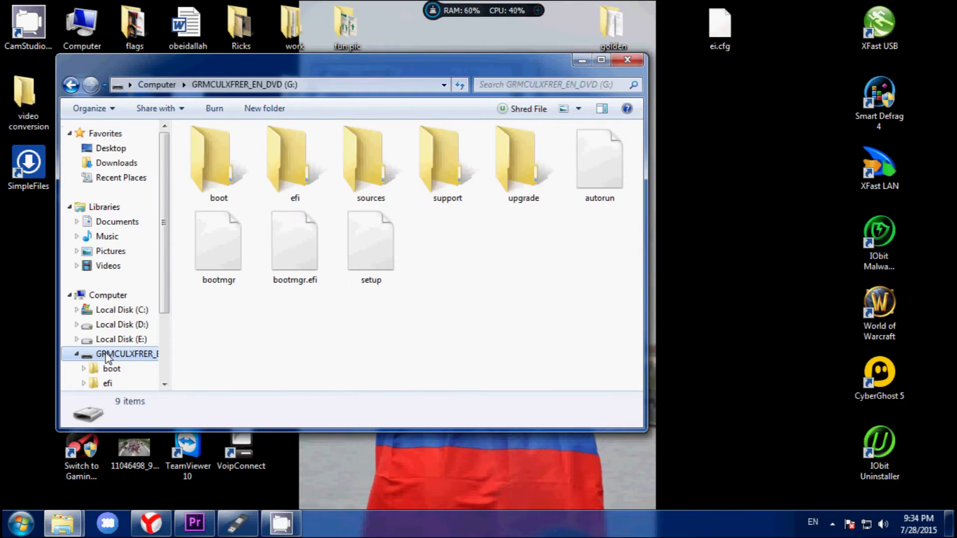
pyautogui.click(371, 241)
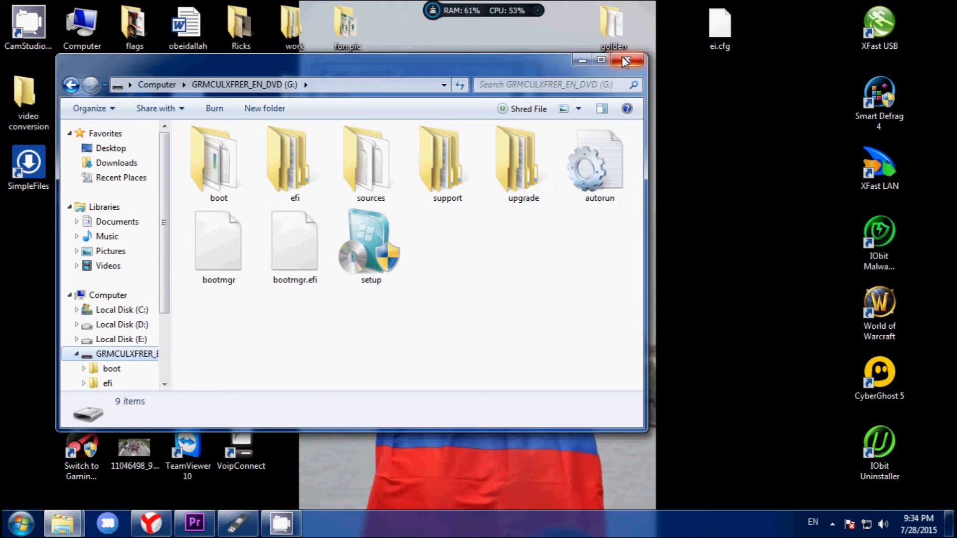
pyautogui.click(624, 61)
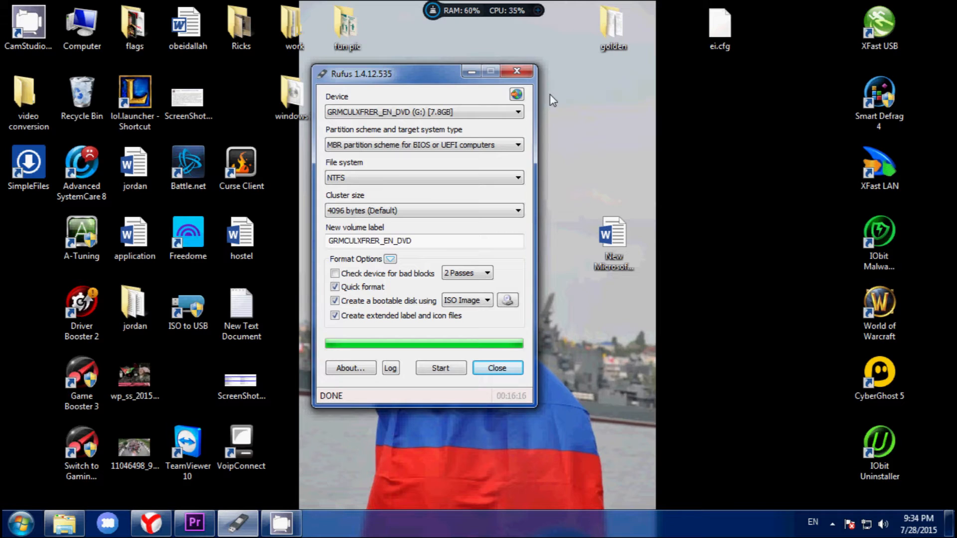
pyautogui.moveTo(659, 149)
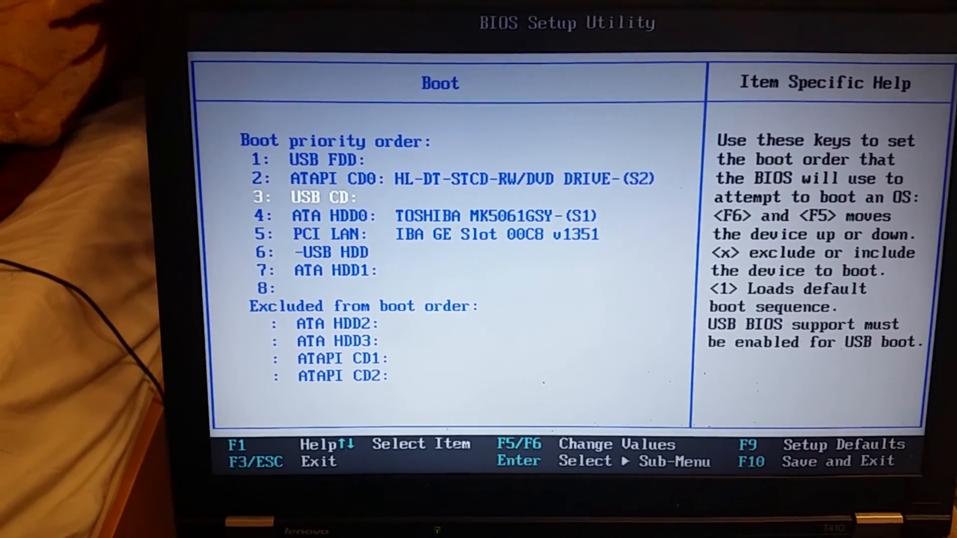
# With USB FDD first in the boot list, save the configuration and exit setup via F10
pyautogui.press('up')
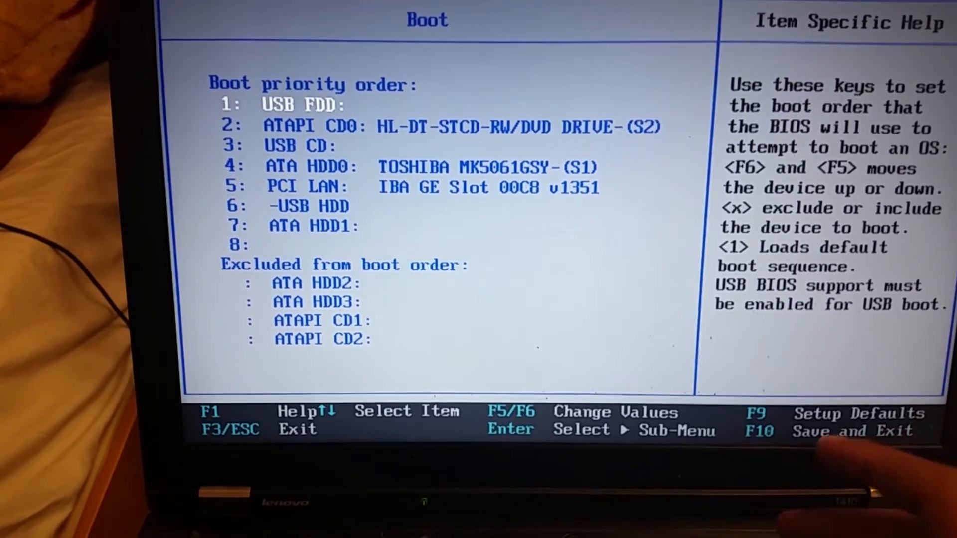
pyautogui.press('F10')
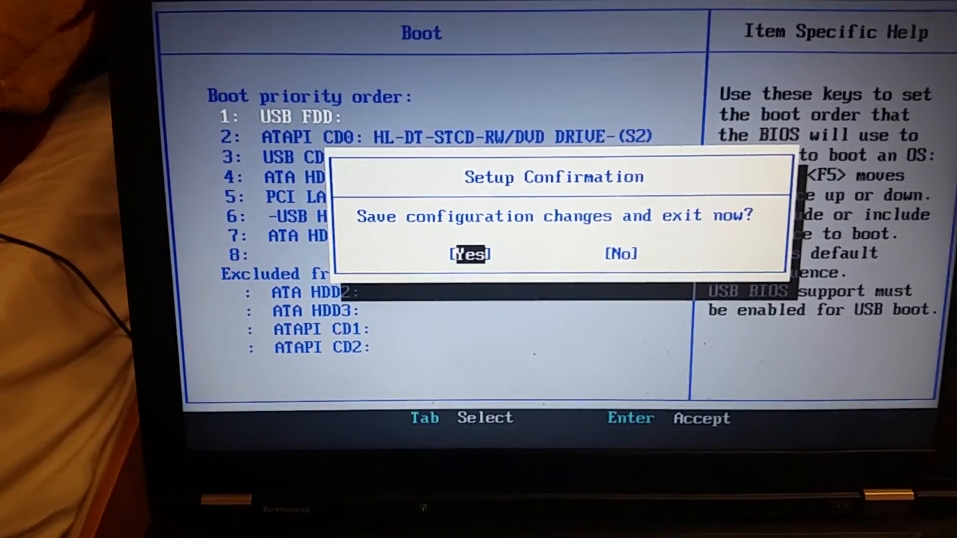